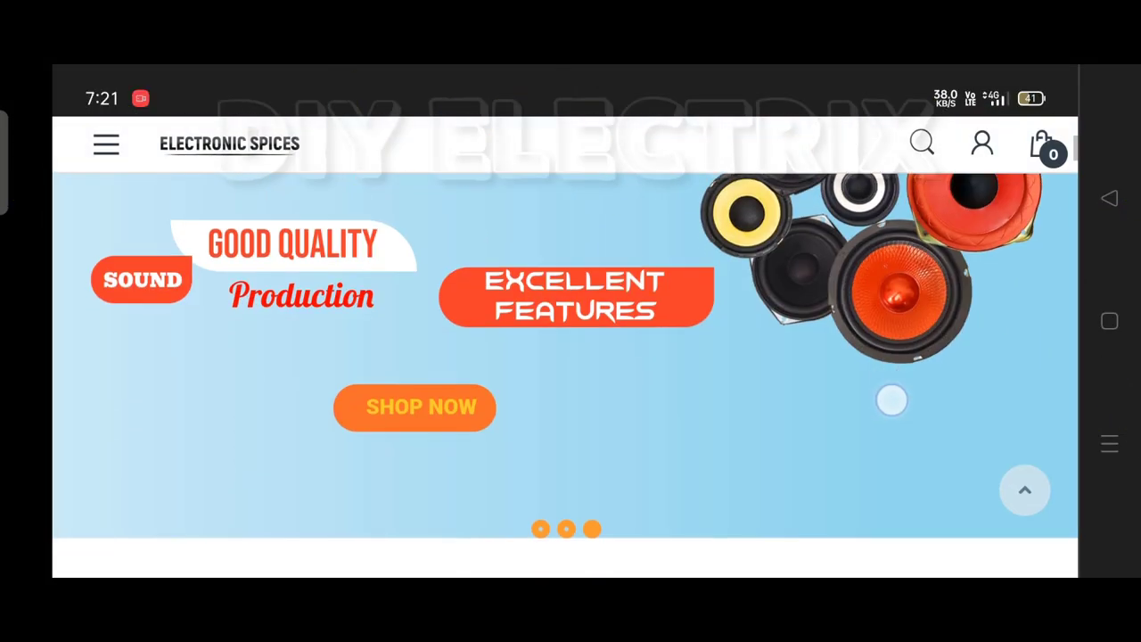
Scroll the home page past the speaker banner to the Special Offer with 34% savings
scroll("down", 3)
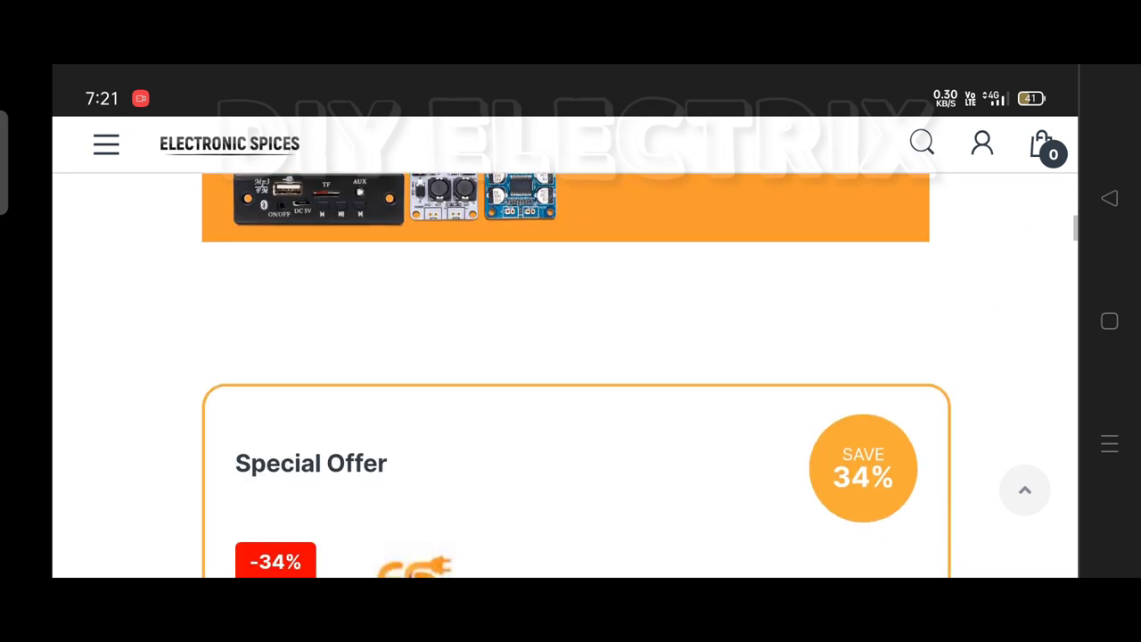
View the Arduino Nano and 5mm LED pages, reaching the LED specs and ₹39.00 price against ₹50 MRP
left_click(107, 143)
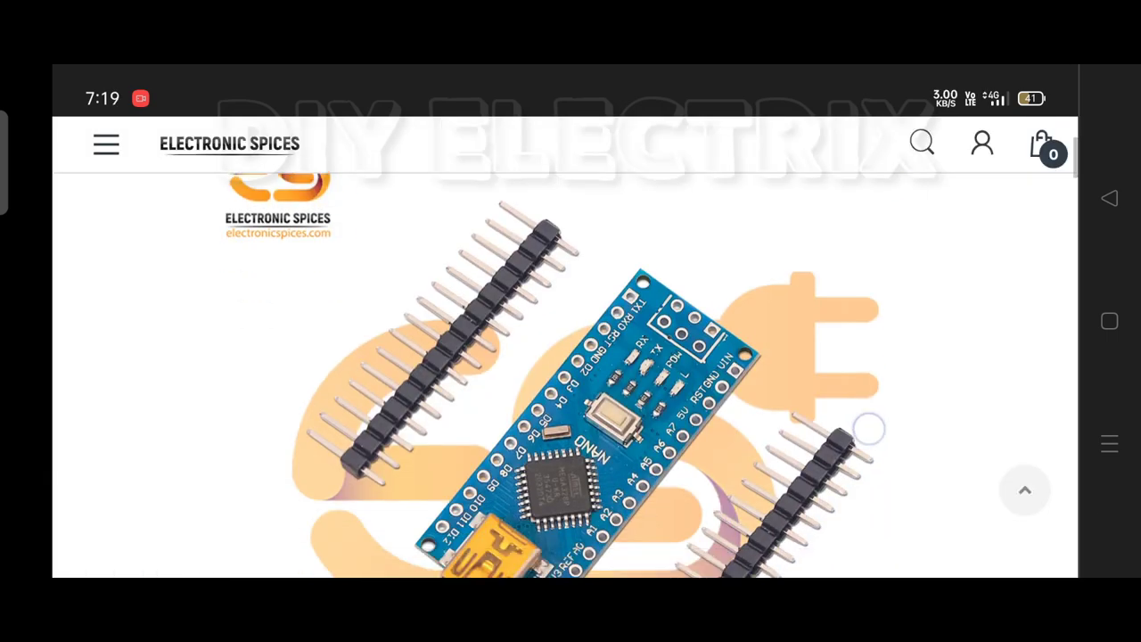
scroll("down", 3)
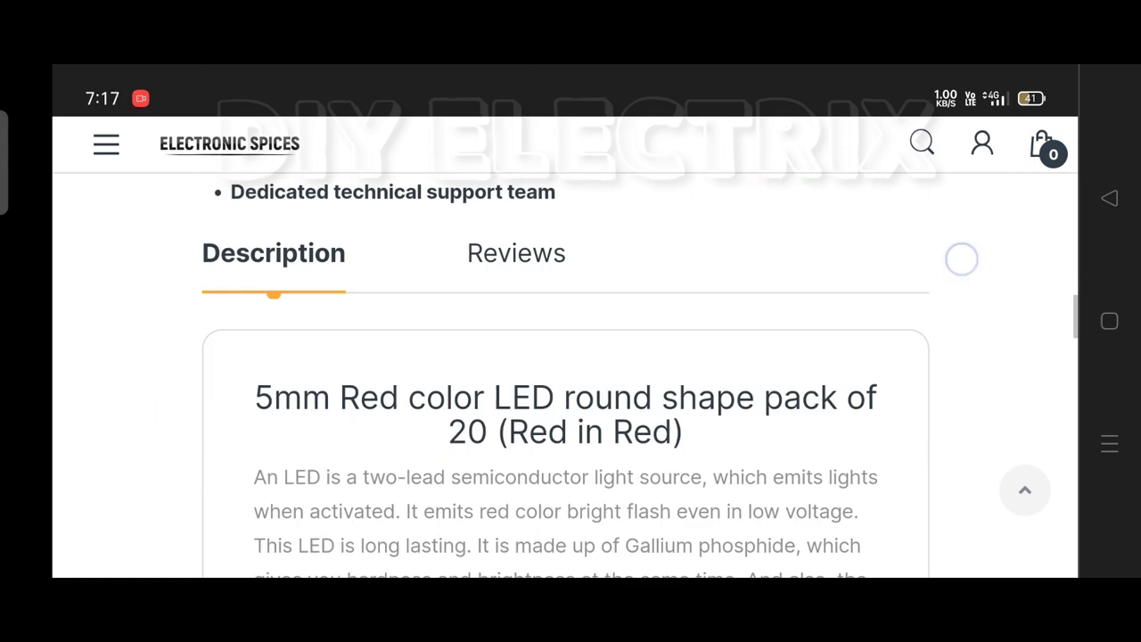
scroll("down", 3)
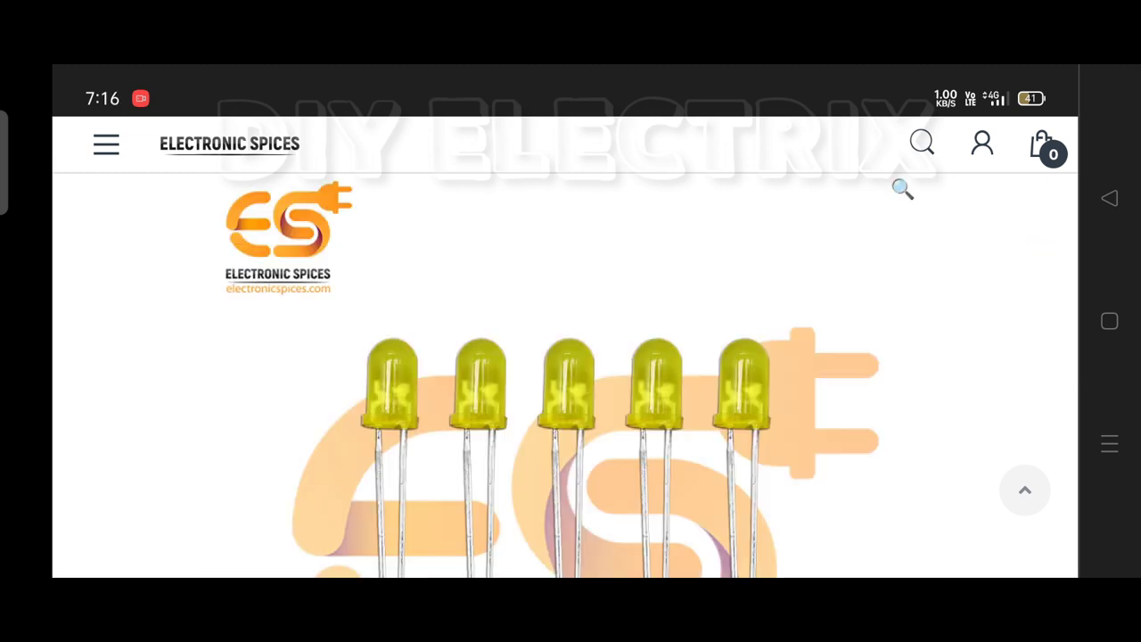
scroll("down", 3)
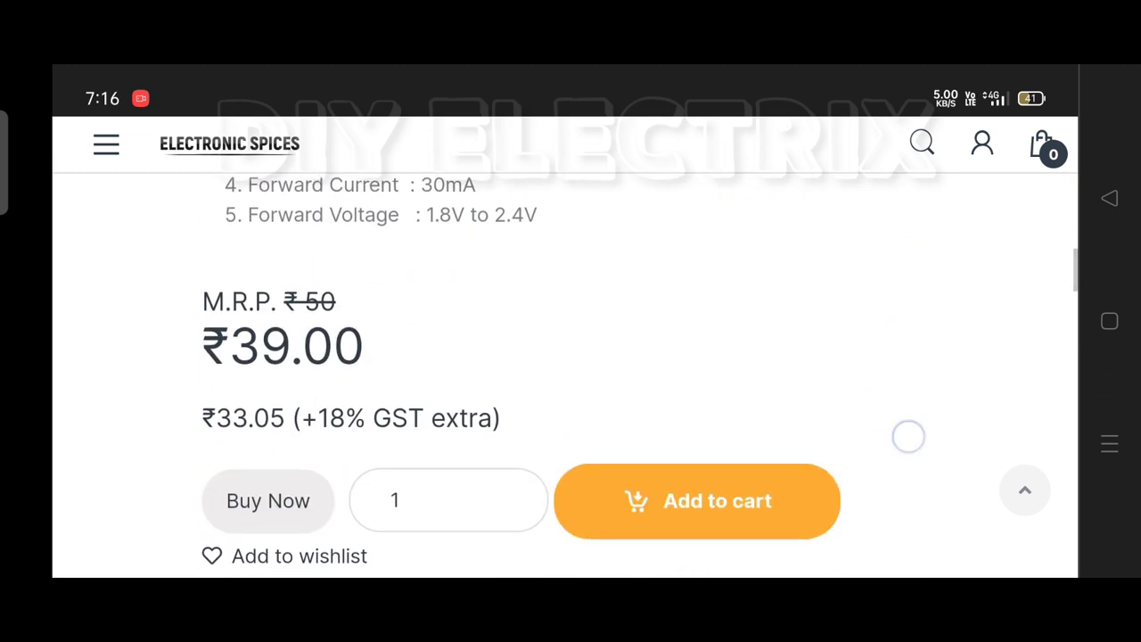